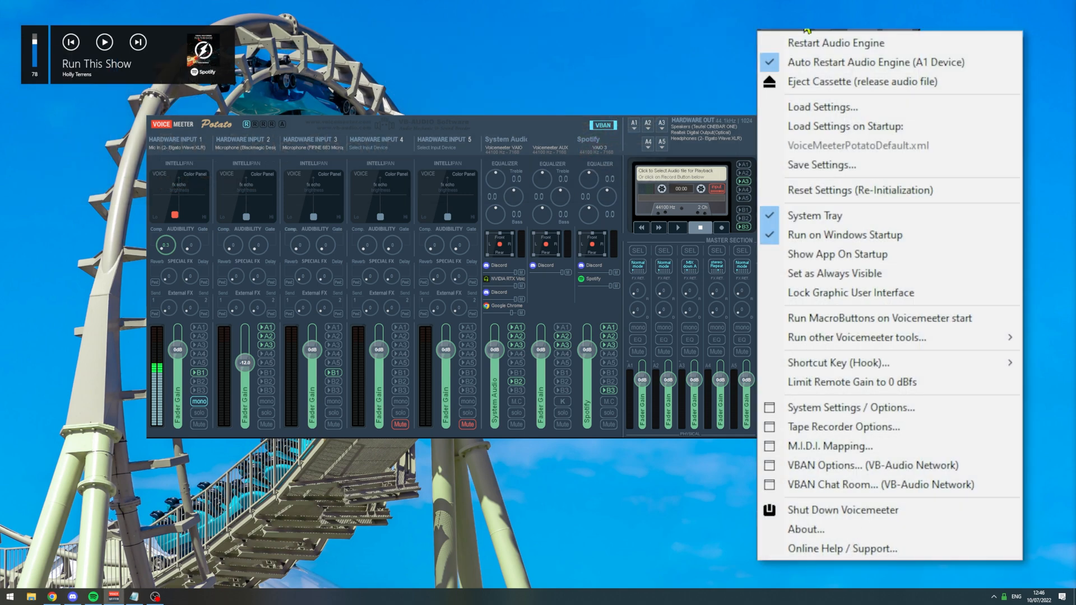
pyautogui.moveTo(965, 378)
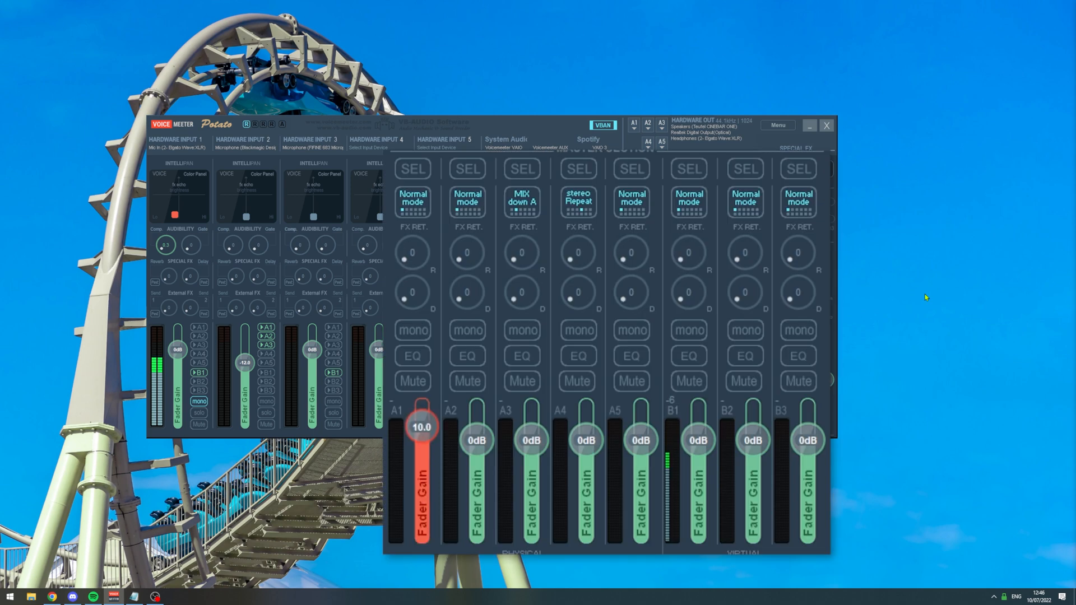
# Step: Drag the A1 output fader from +10 dB back to 0 dB
pyautogui.moveTo(420, 426); pyautogui.dragTo(421, 454)
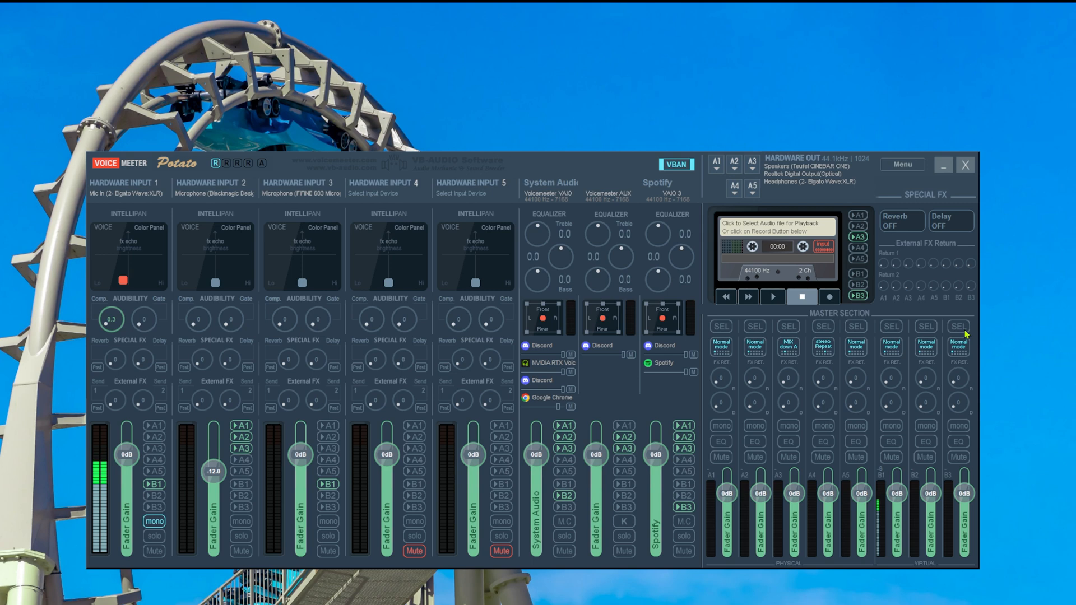
pyautogui.moveTo(725, 493); pyautogui.dragTo(725, 507)
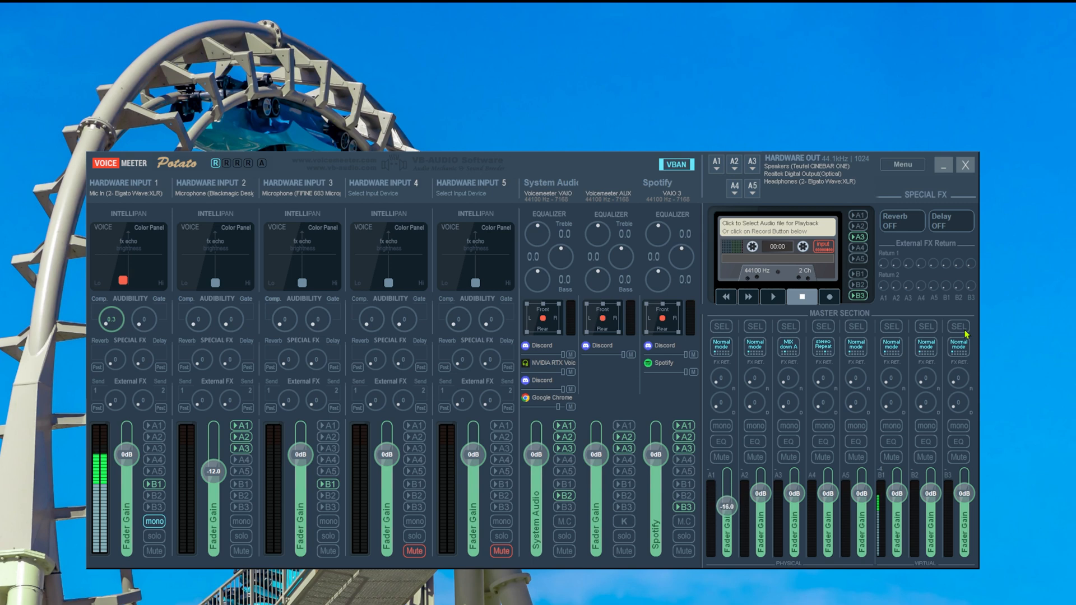
pyautogui.moveTo(725, 521); pyautogui.dragTo(725, 480)
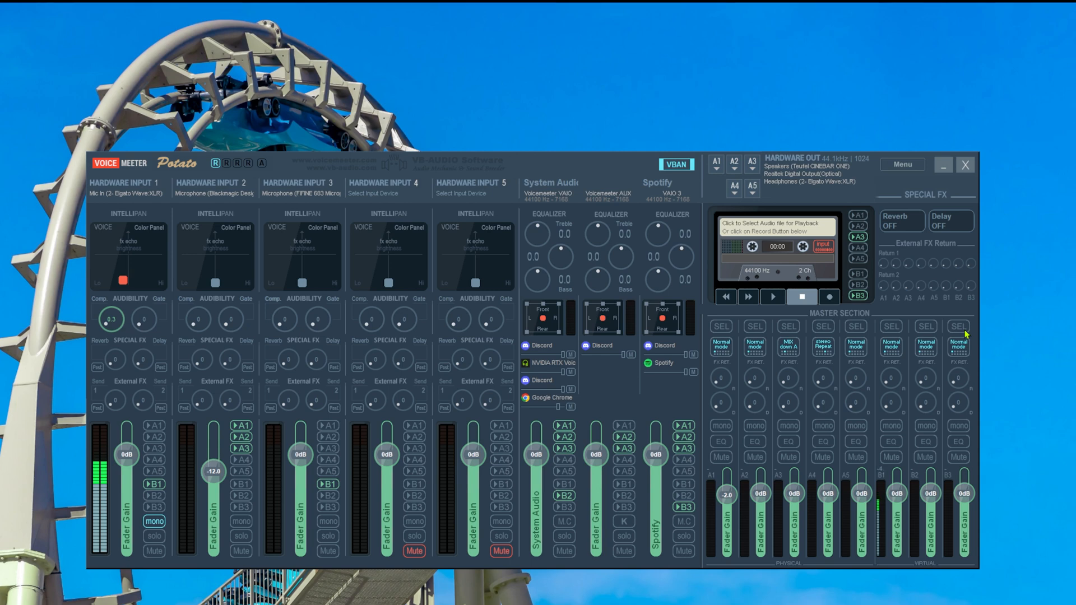
pyautogui.moveTo(725, 501); pyautogui.dragTo(725, 488)
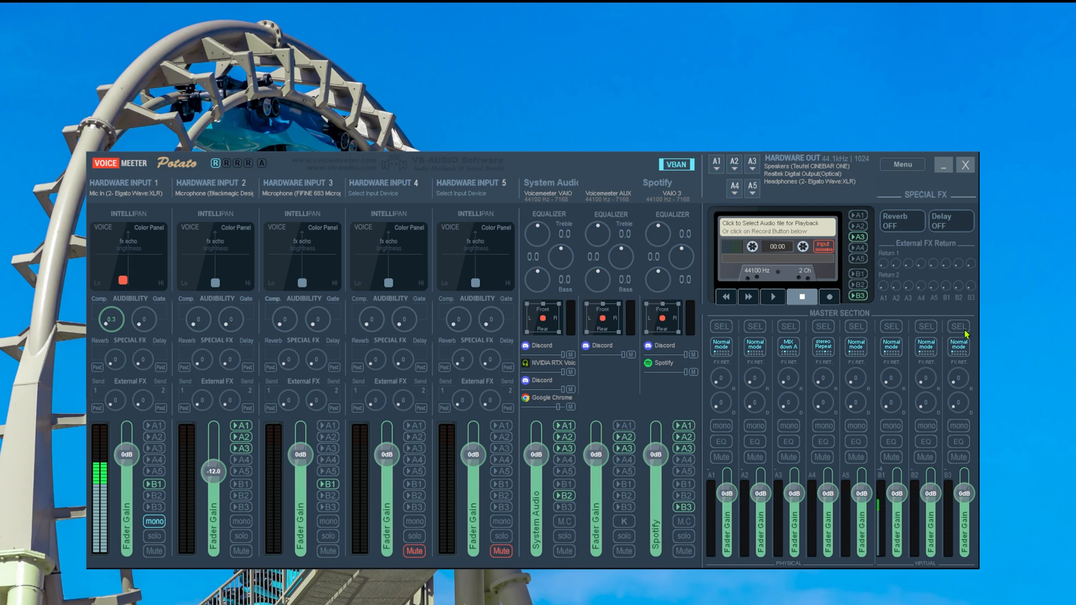
pyautogui.moveTo(904, 172)
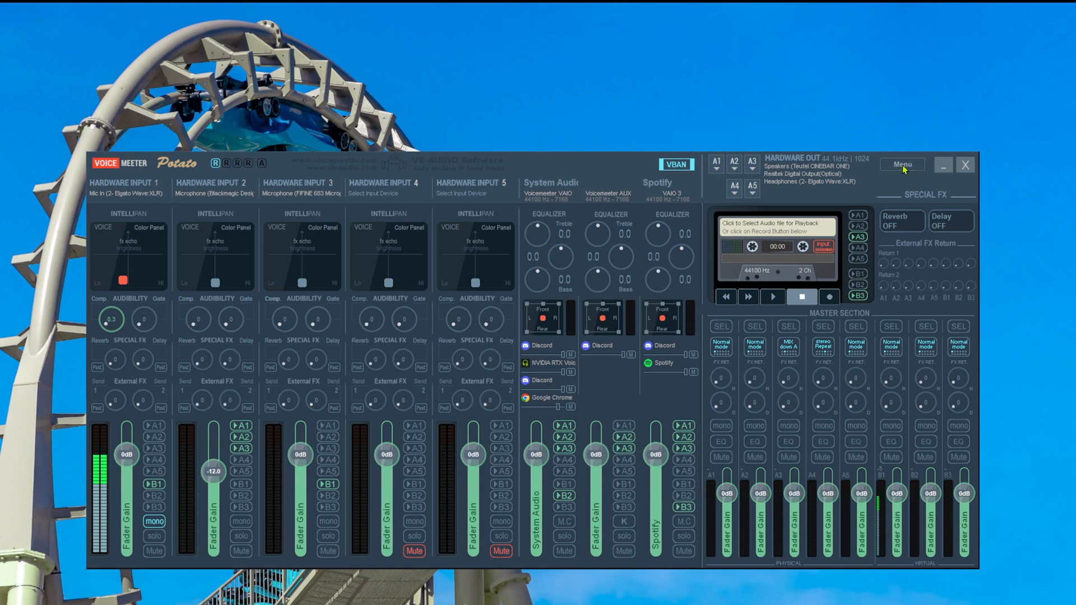
# Step: Enable 'Run MacroButtons on Voicemeeter start' from the Menu
pyautogui.click(902, 164)
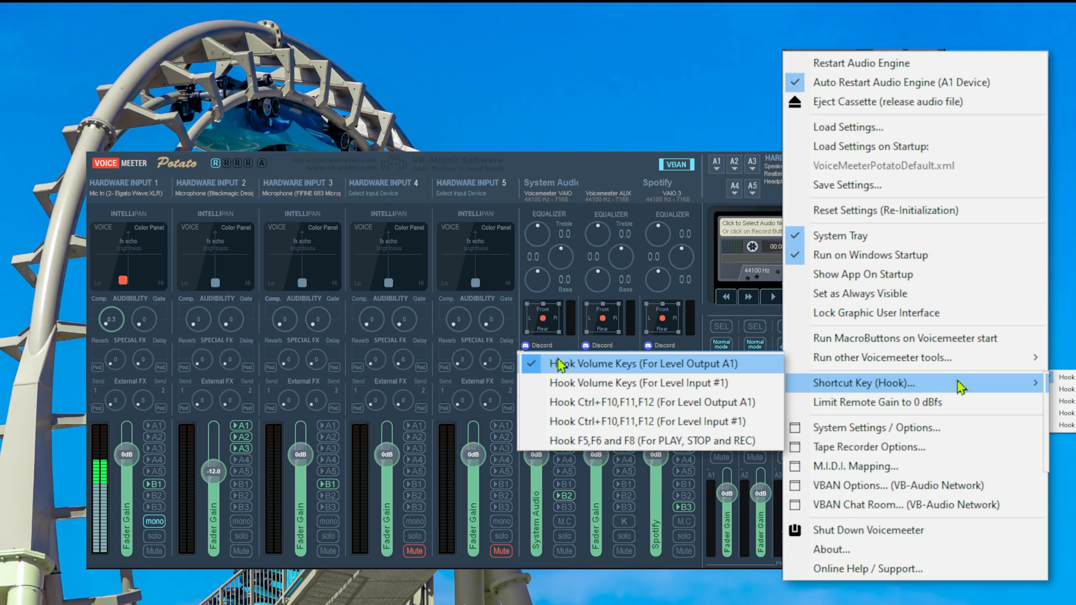
pyautogui.moveTo(587, 374)
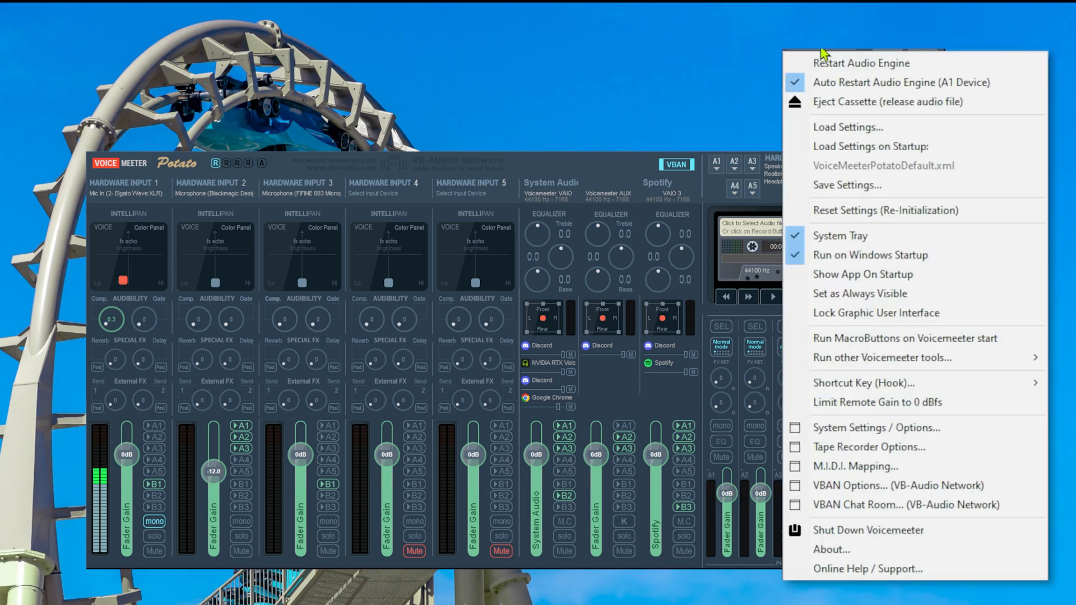
pyautogui.moveTo(854, 200)
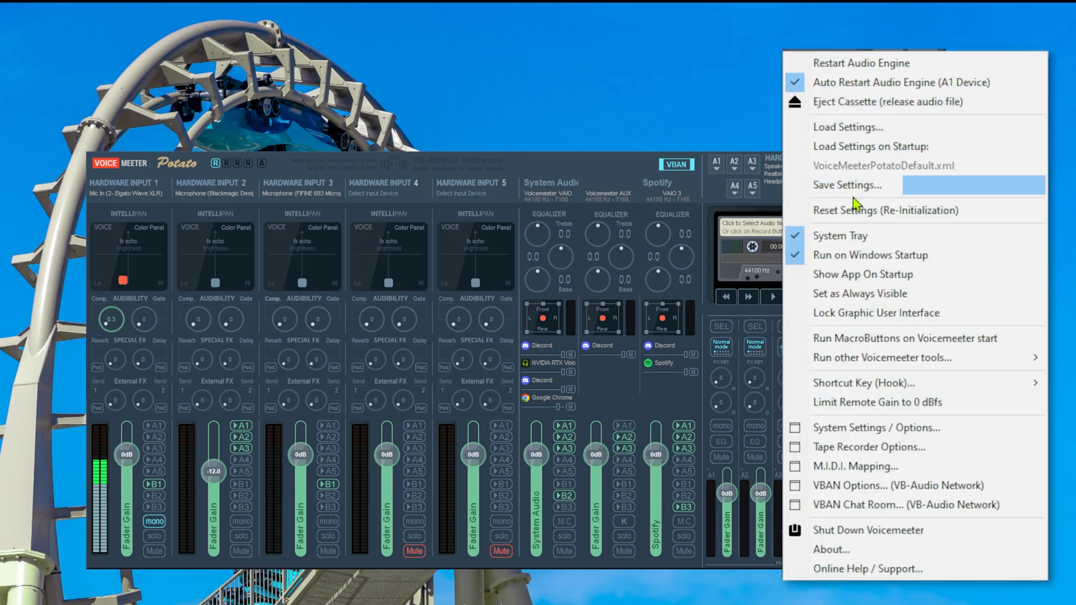
pyautogui.moveTo(901, 348)
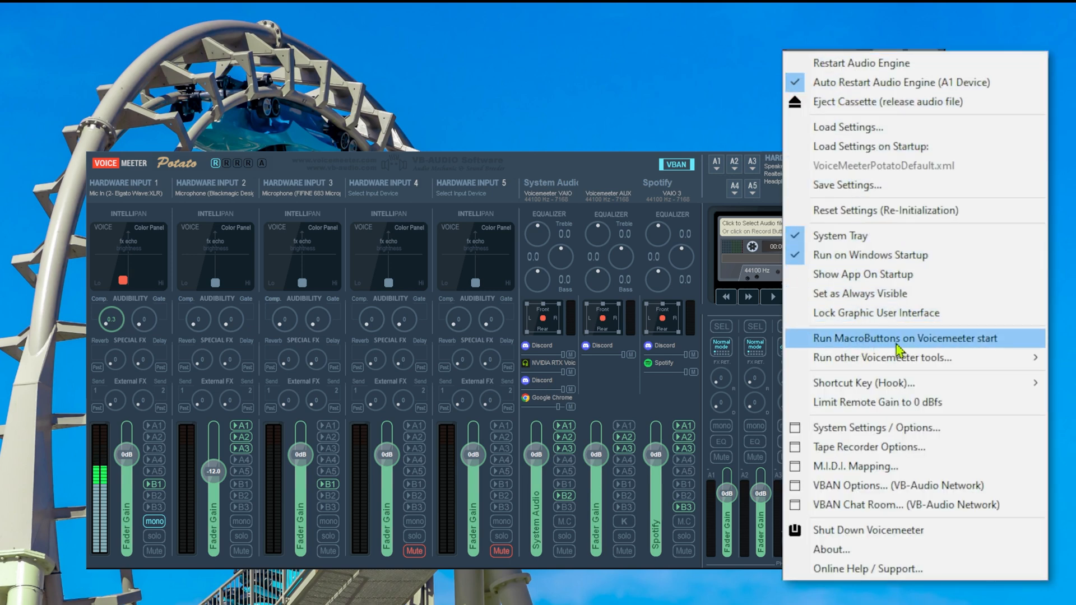
pyautogui.click(906, 339)
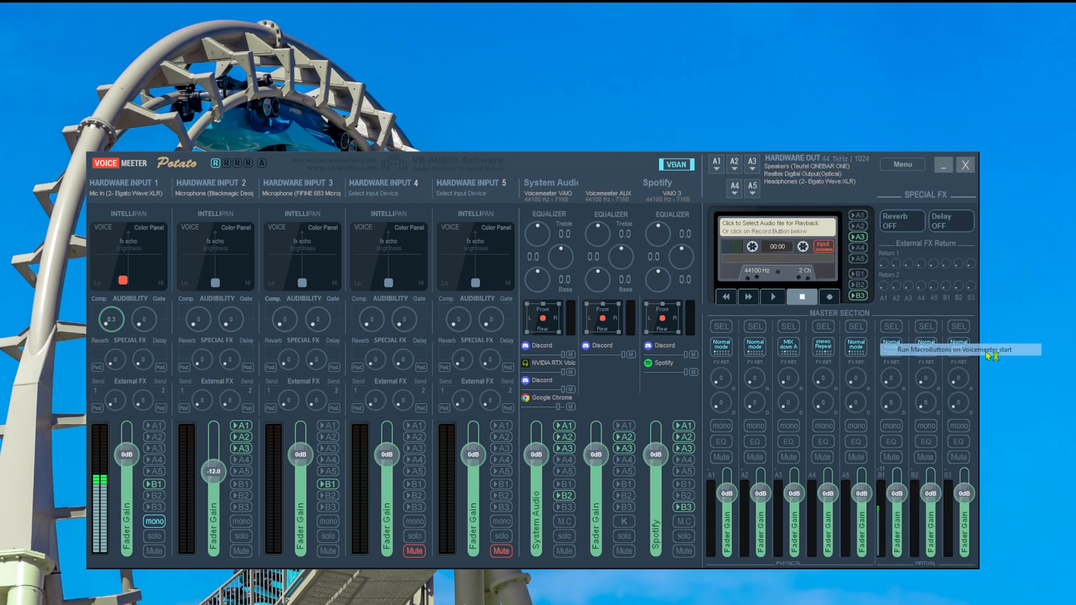
pyautogui.moveTo(1042, 356)
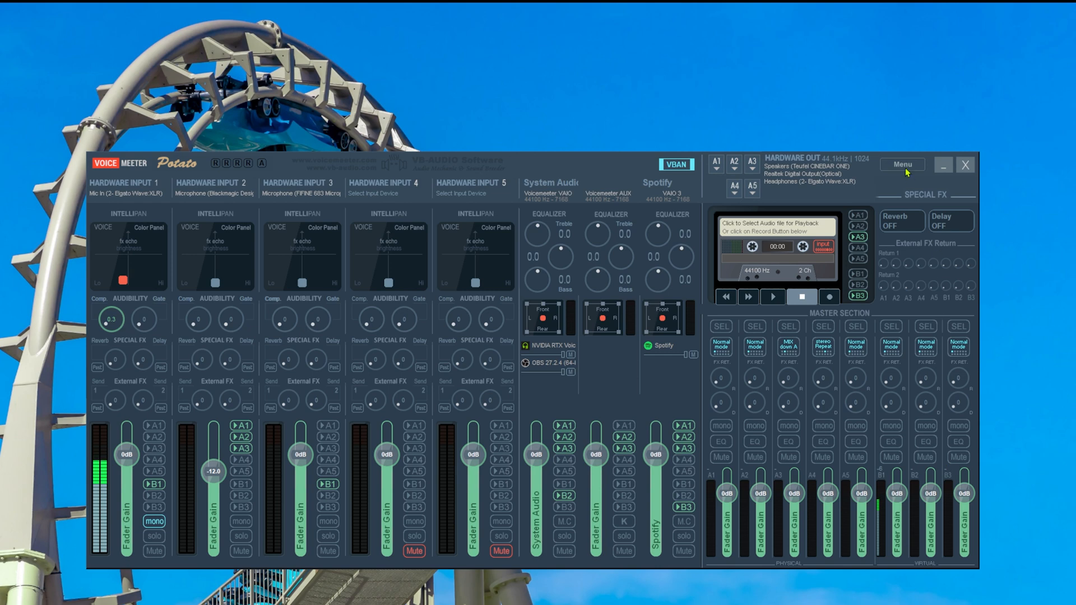
# Step: Search the Start menu for 'voice' to list the installed Voicemeeter apps
pyautogui.click(901, 164)
pyautogui.write('voice')
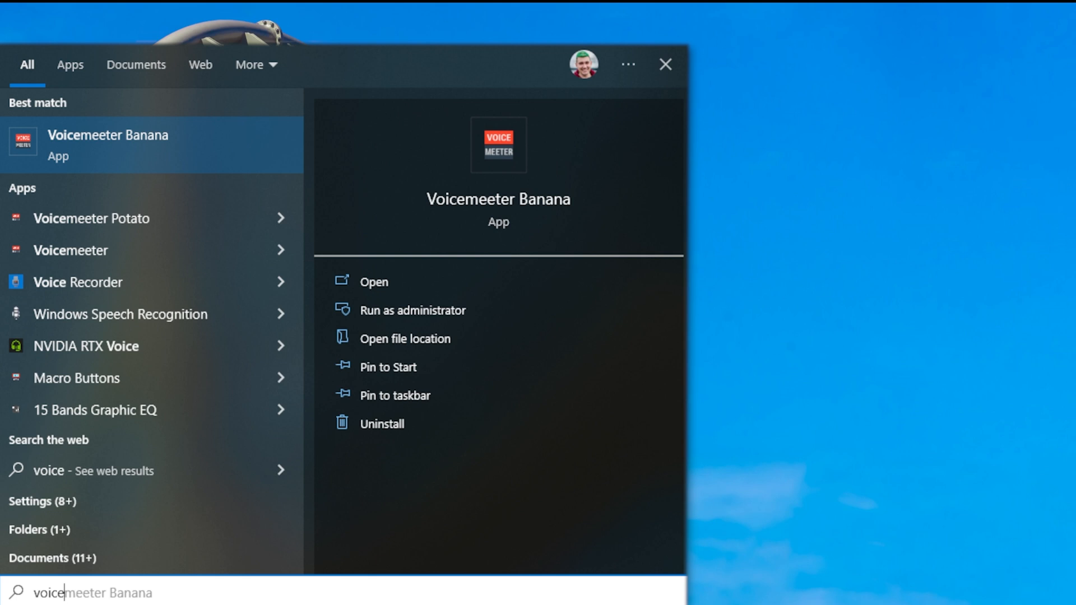
pyautogui.moveTo(182, 231)
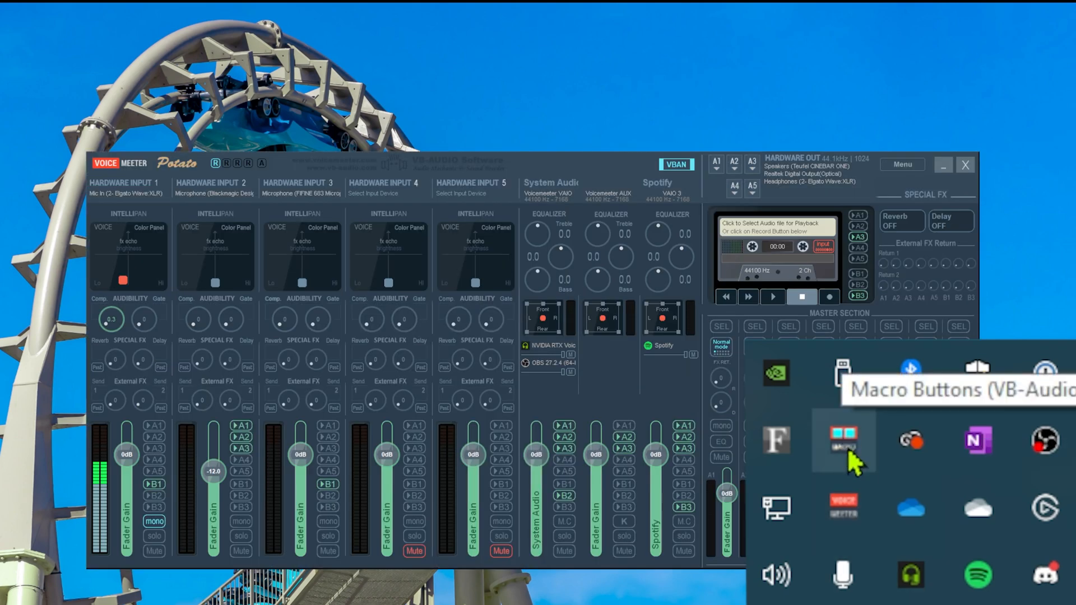
# Step: Show the Macro Buttons remote window from its tray icon
pyautogui.click(843, 439)
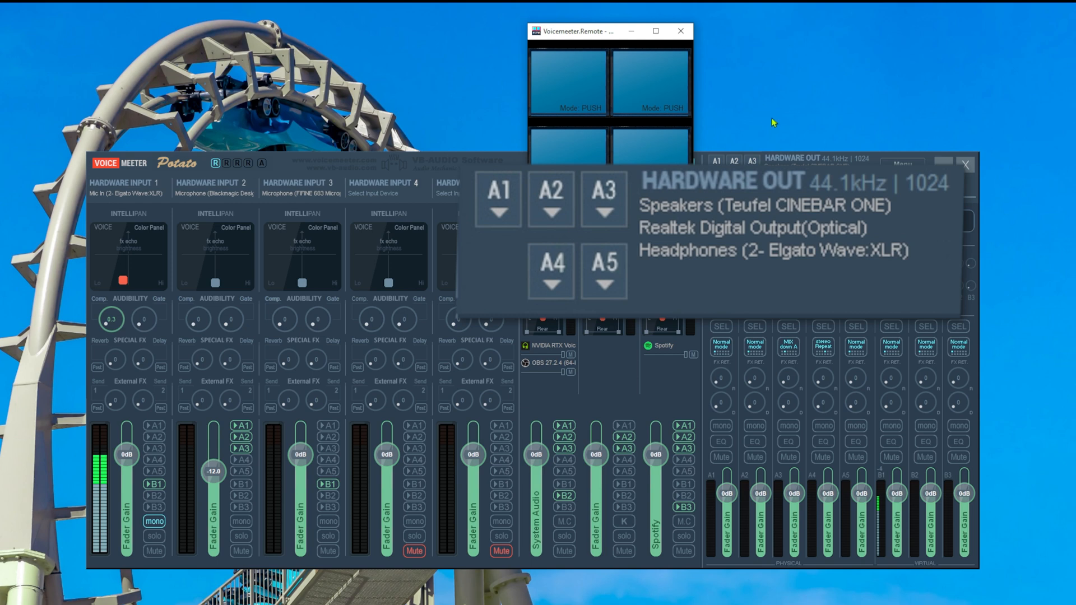
pyautogui.moveTo(659, 242)
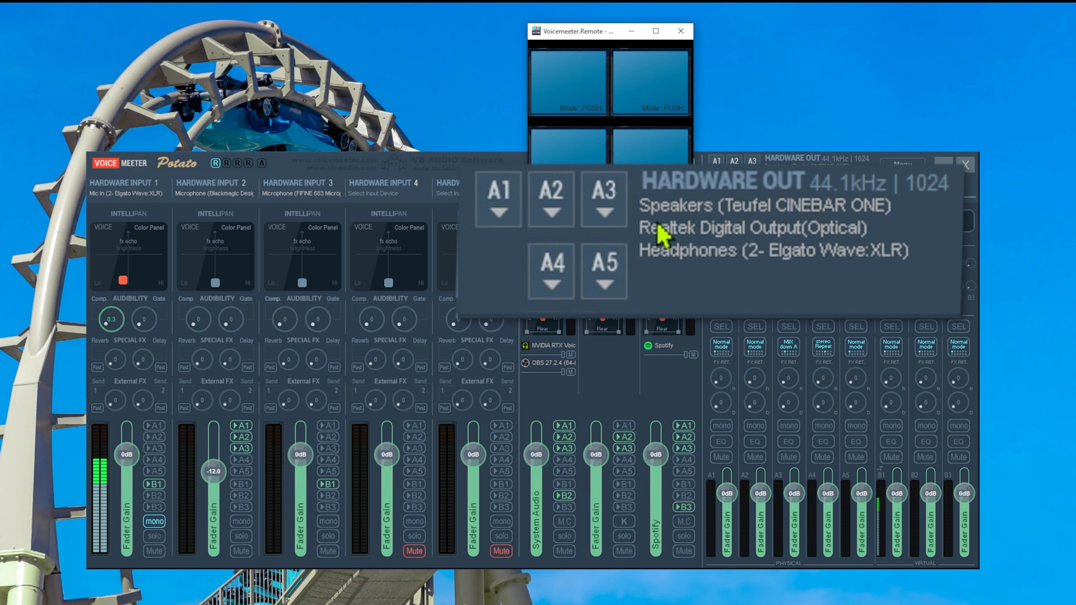
pyautogui.moveTo(736, 271)
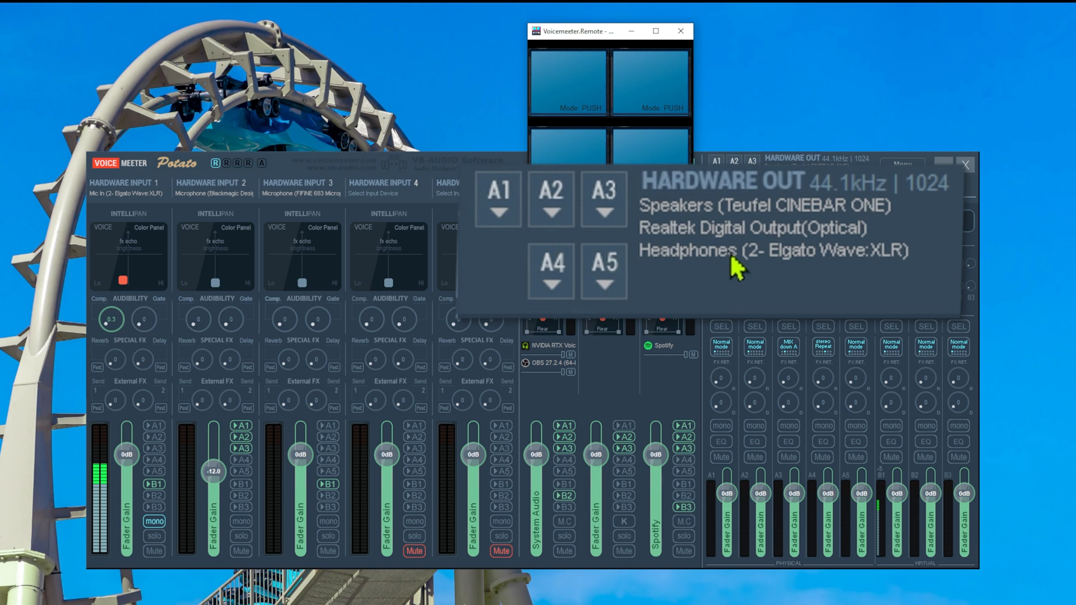
pyautogui.moveTo(713, 218)
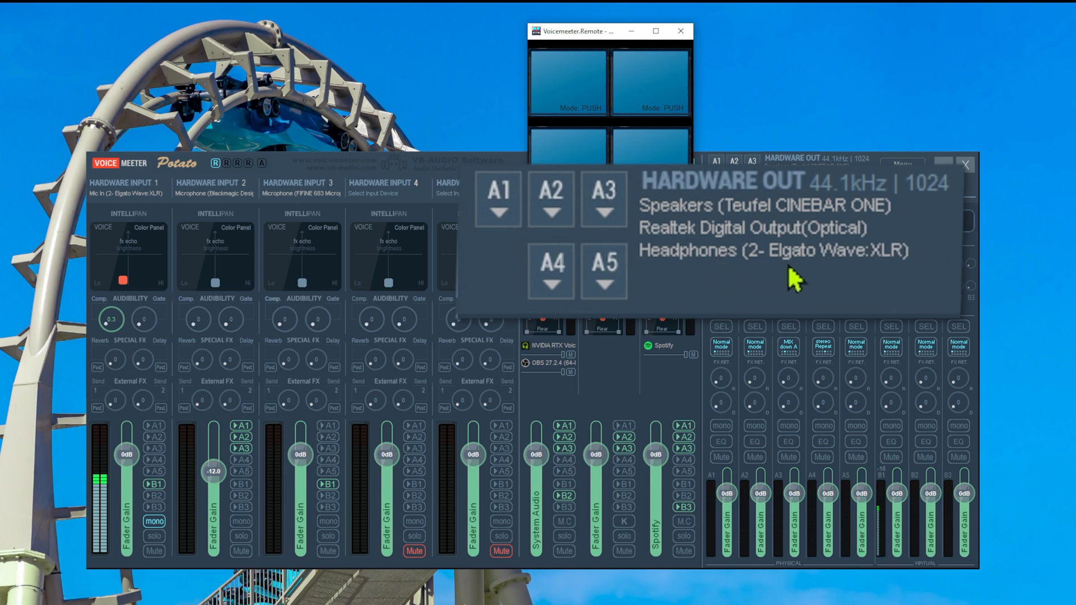
pyautogui.moveTo(844, 285)
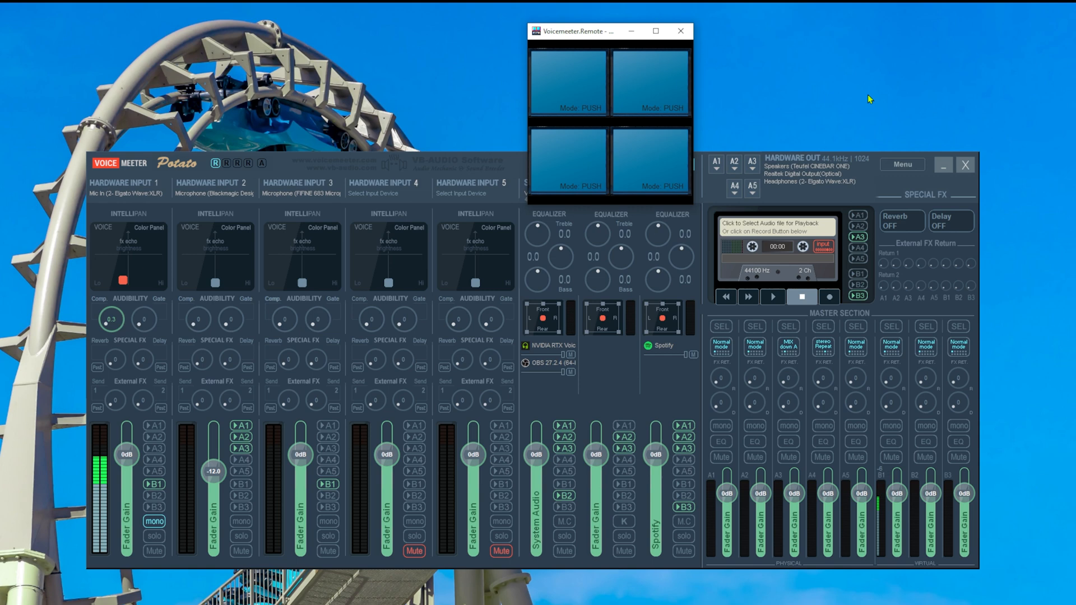
pyautogui.moveTo(587, 89)
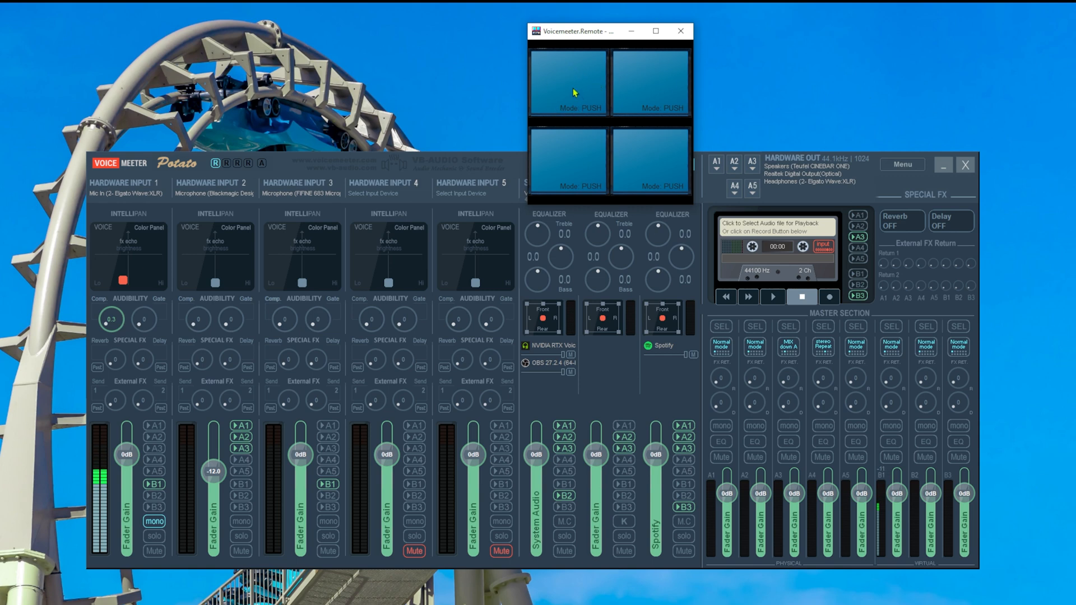
# Step: Name the first macro button VOL-UP and bind it to the VOL+ key
pyautogui.click(573, 84)
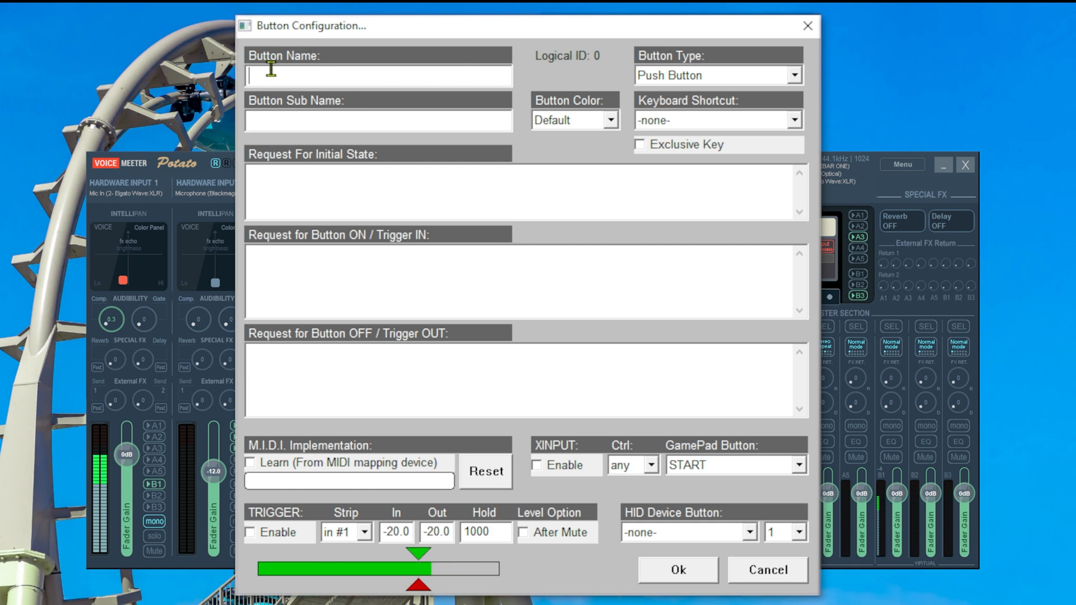
pyautogui.write('VOL-UP')
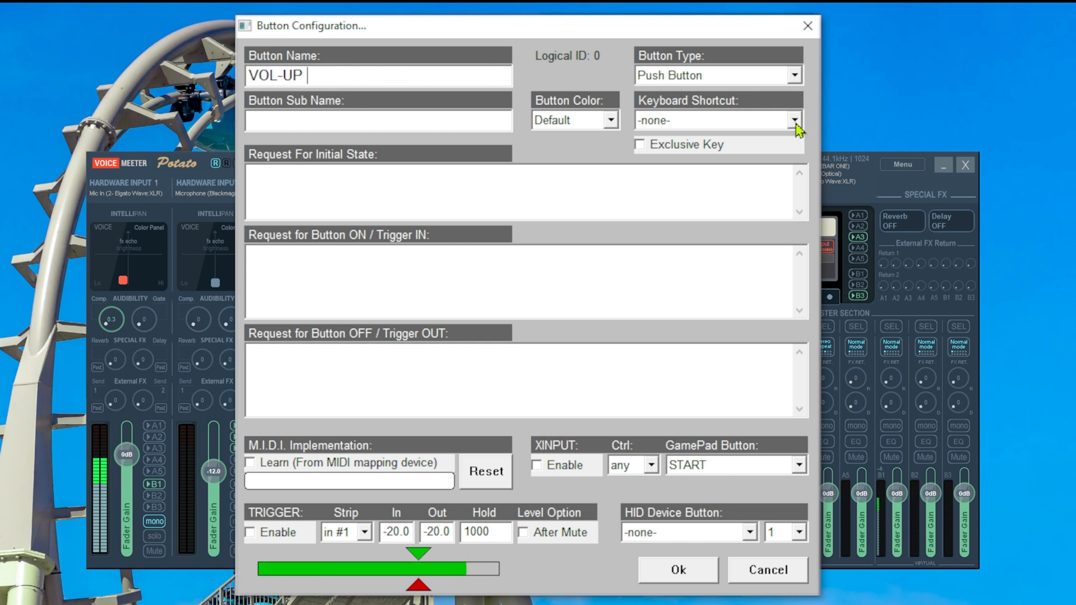
pyautogui.click(793, 120)
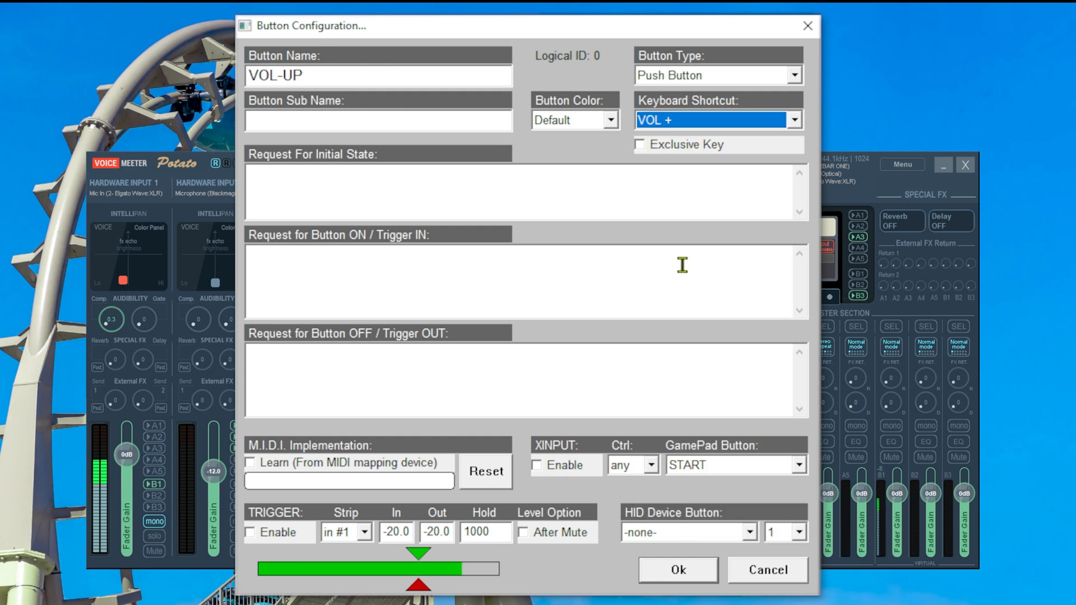
pyautogui.moveTo(744, 125)
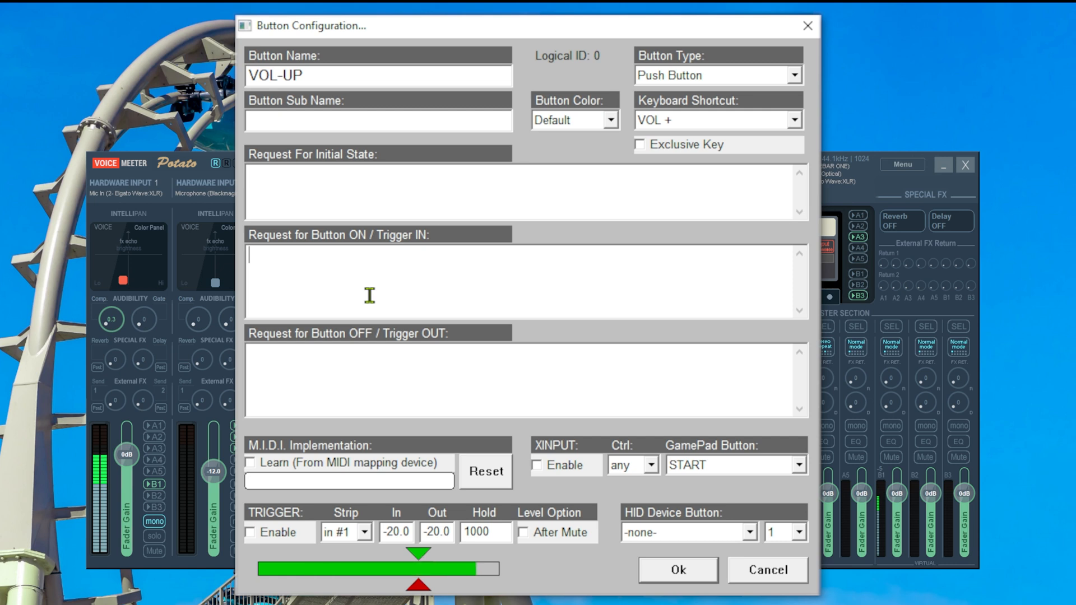
# Step: Set its Button ON request to bus[0].gain +=1; and save the button
pyautogui.write('bus')
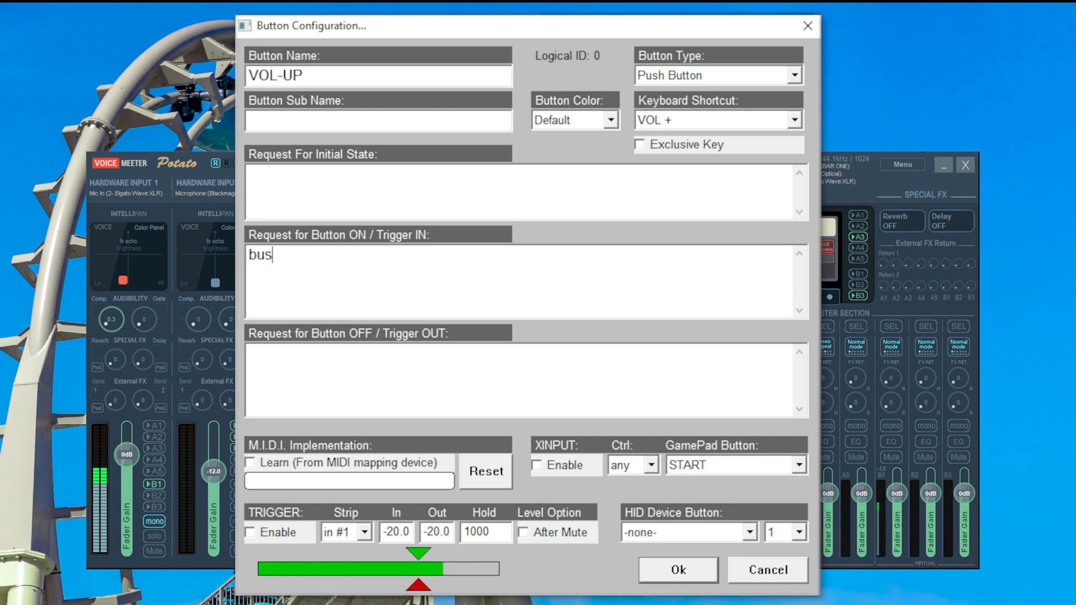
pyautogui.write('[0')
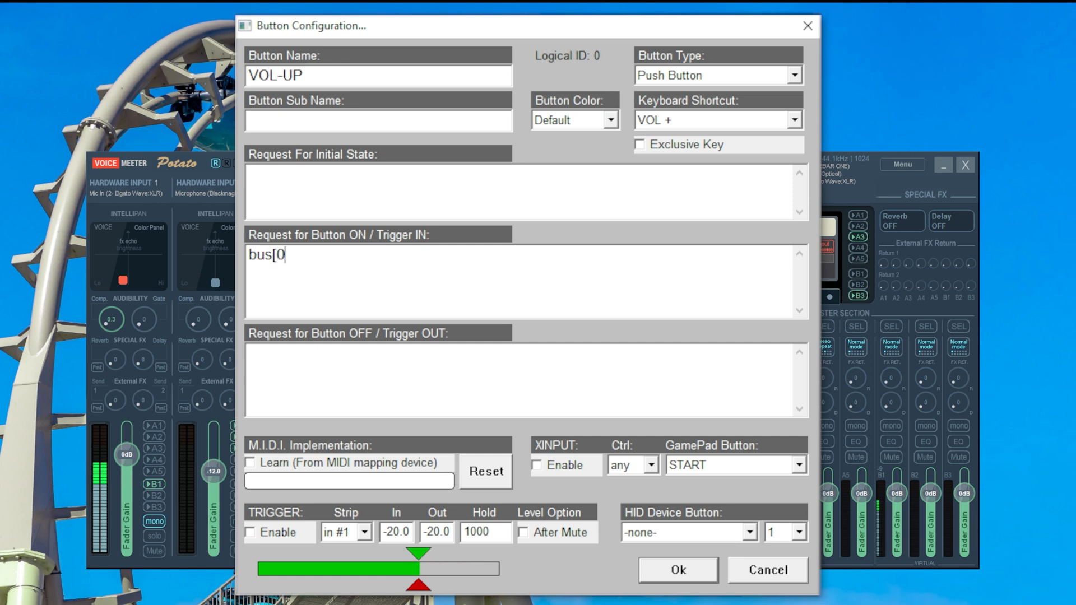
pyautogui.write(']')
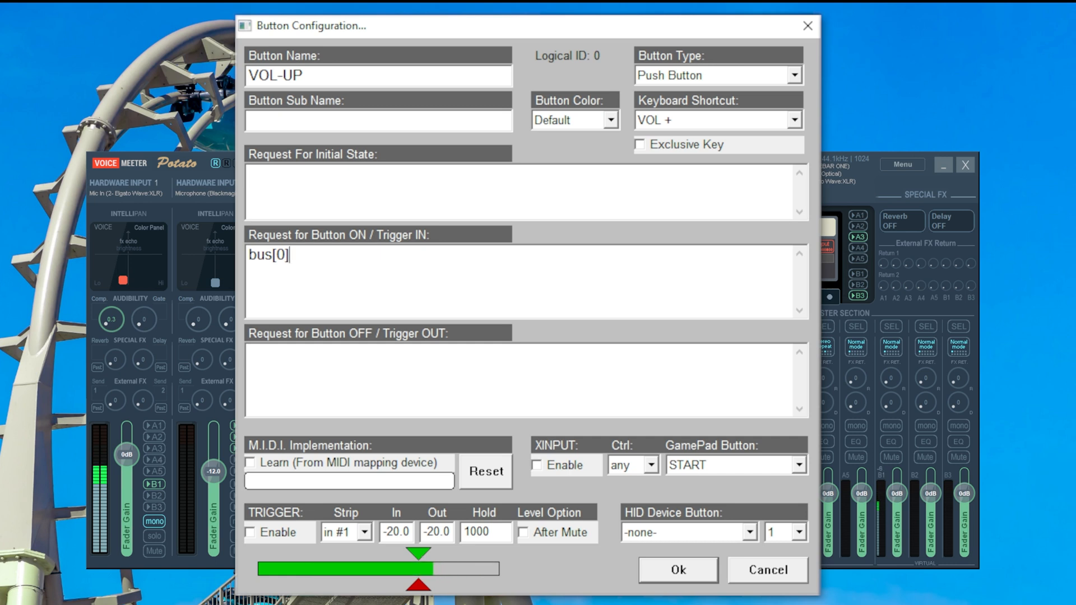
pyautogui.write('.gain')
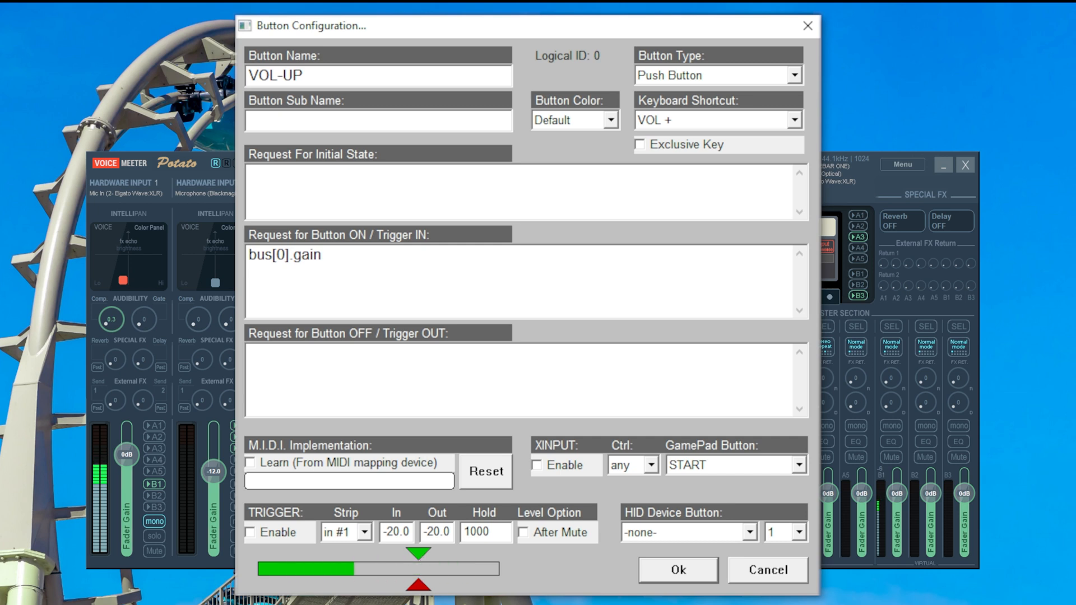
pyautogui.write('+')
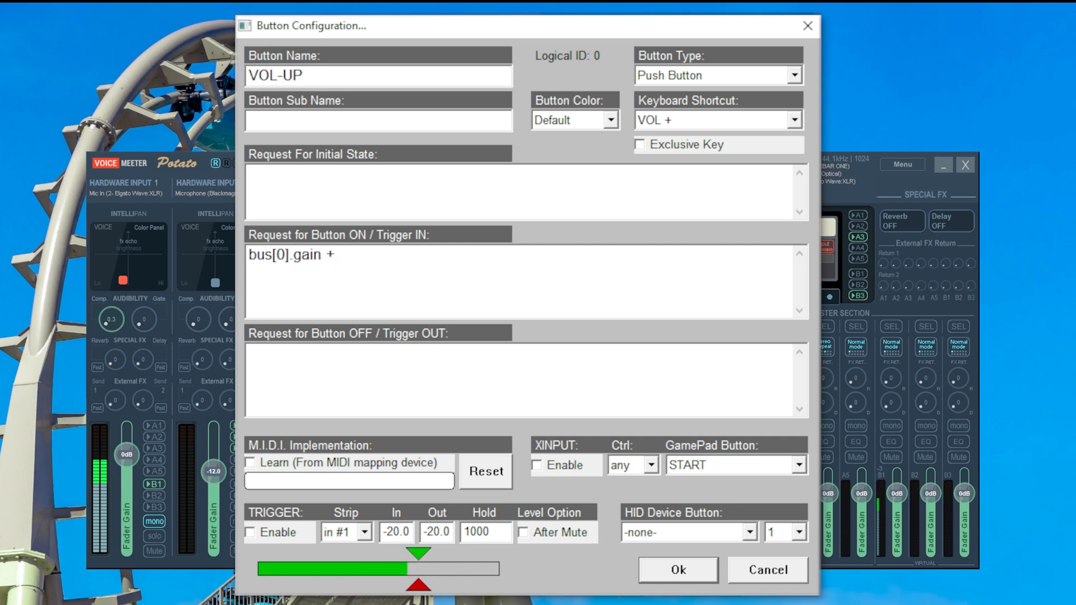
pyautogui.write('=')
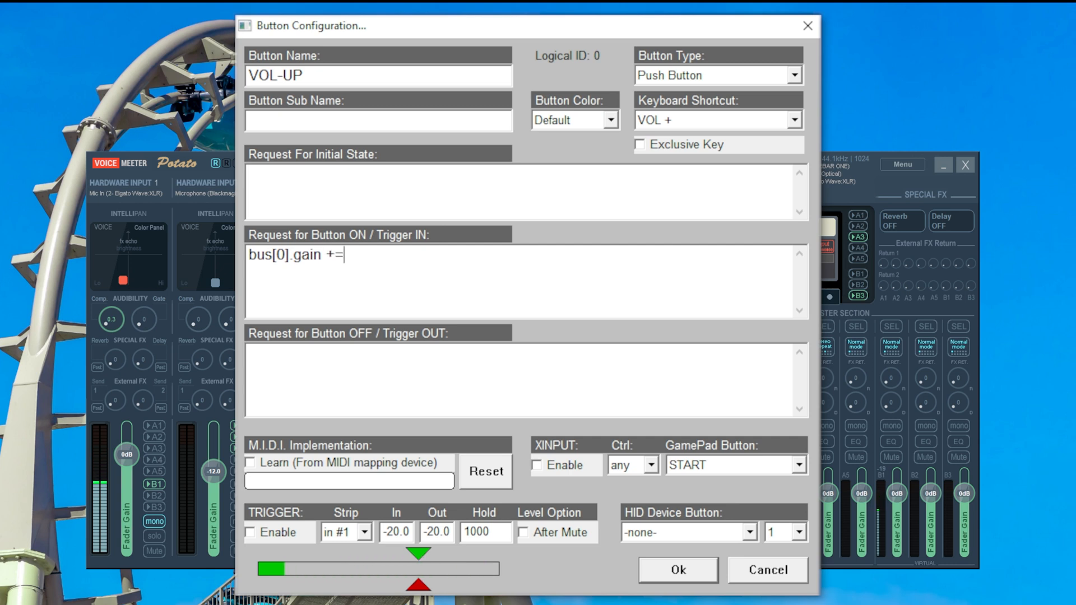
pyautogui.write('1;')
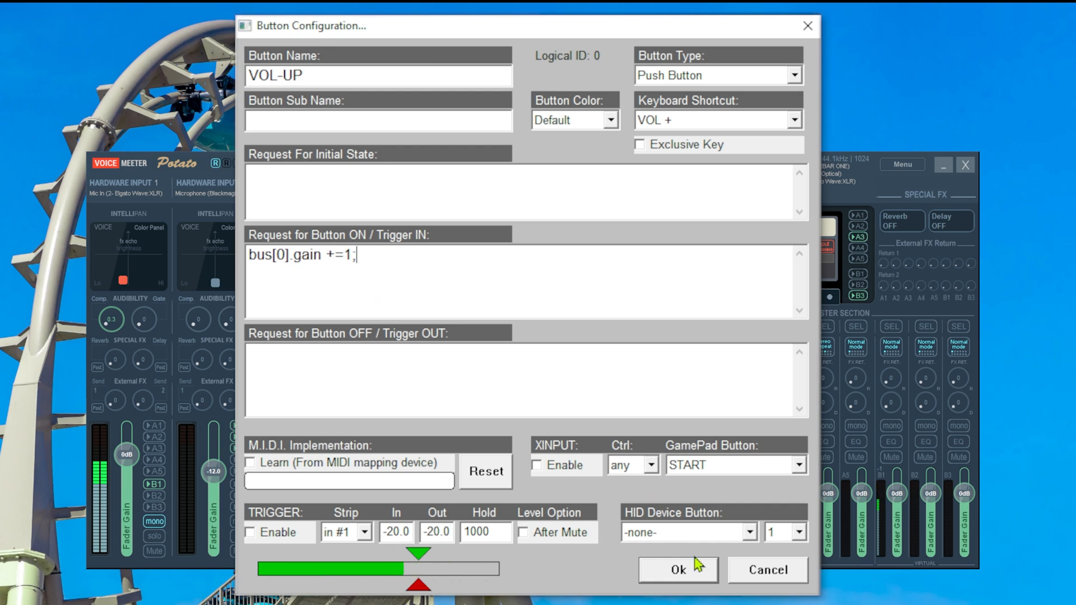
pyautogui.click(678, 570)
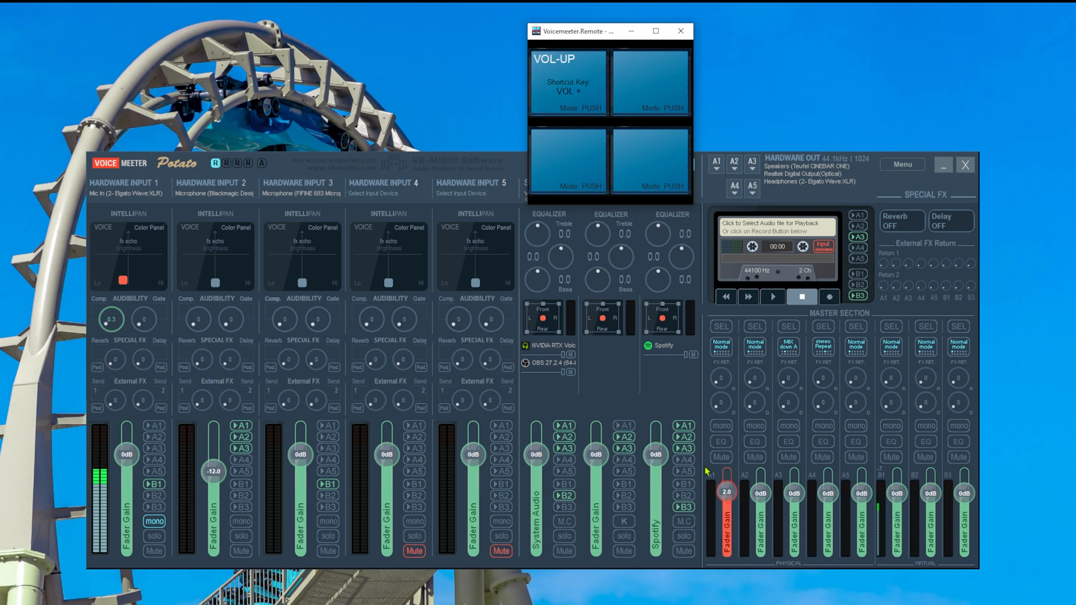
pyautogui.moveTo(742, 534)
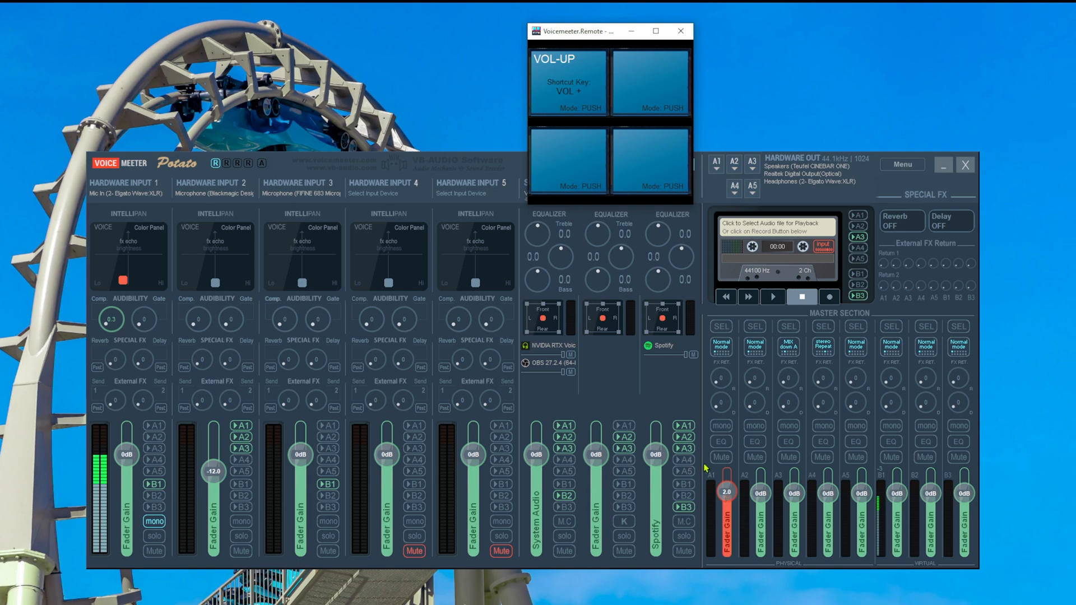
pyautogui.moveTo(657, 247)
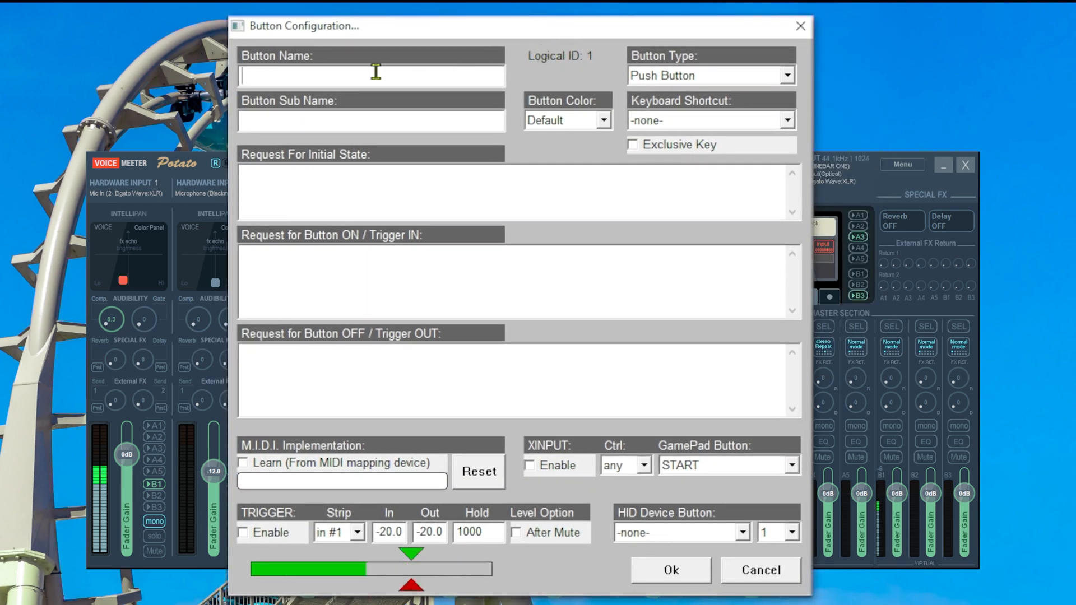
# Step: Name the button VOL-DOWN with request bus[0].gain -=1; and save it
pyautogui.write('VOL-DOWN')
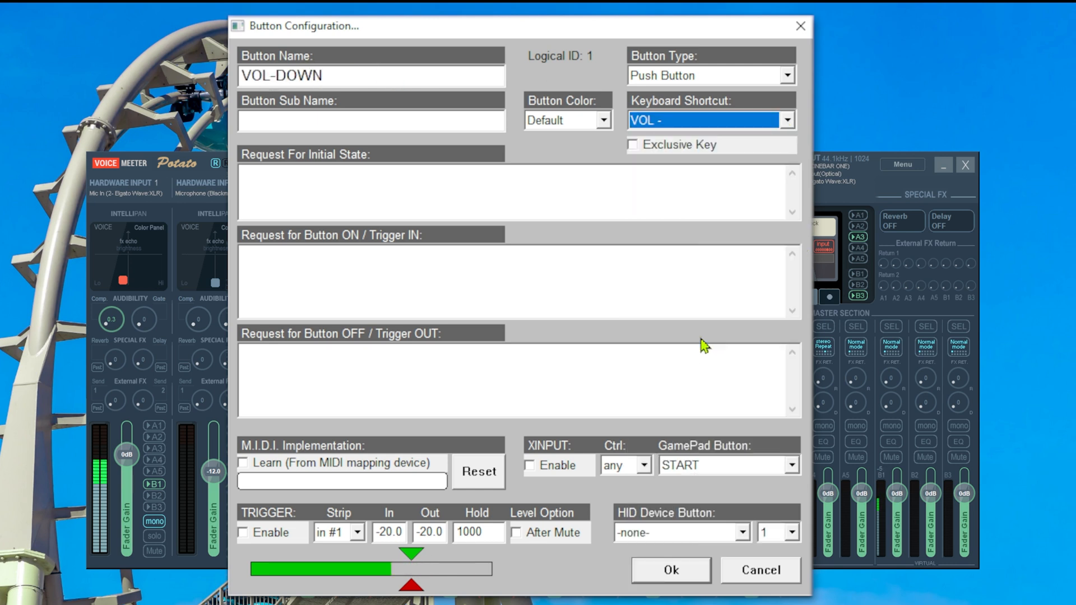
pyautogui.write('bus[')
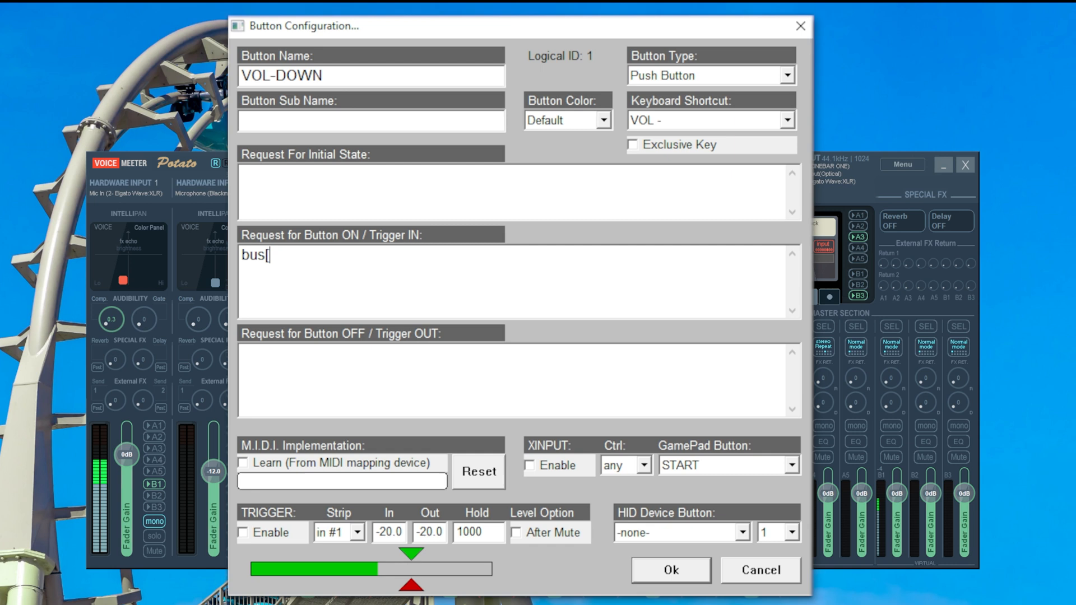
pyautogui.write('[0].gain')
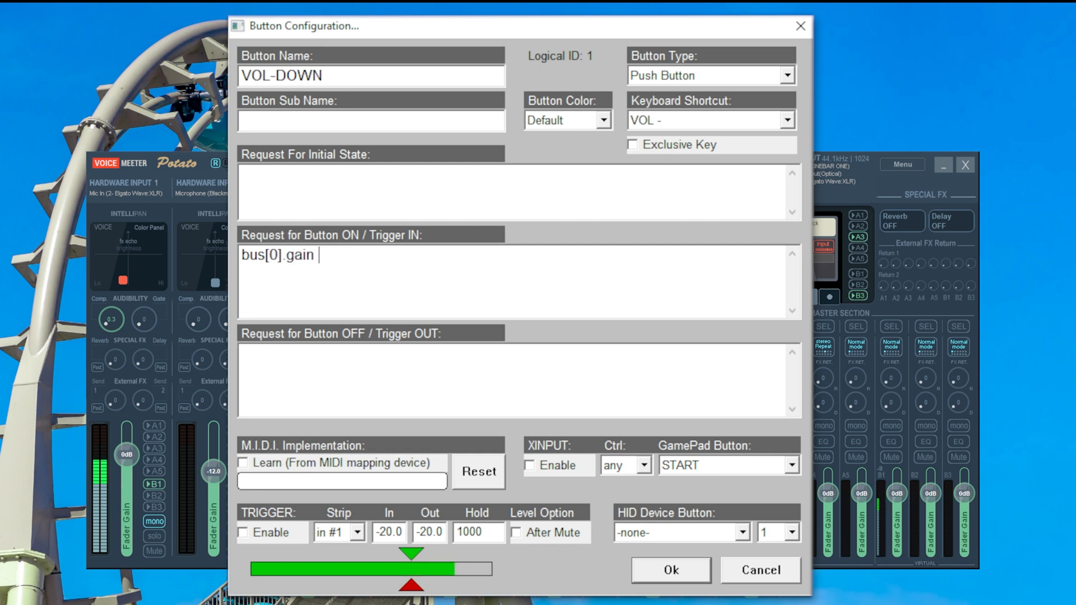
pyautogui.write('-=')
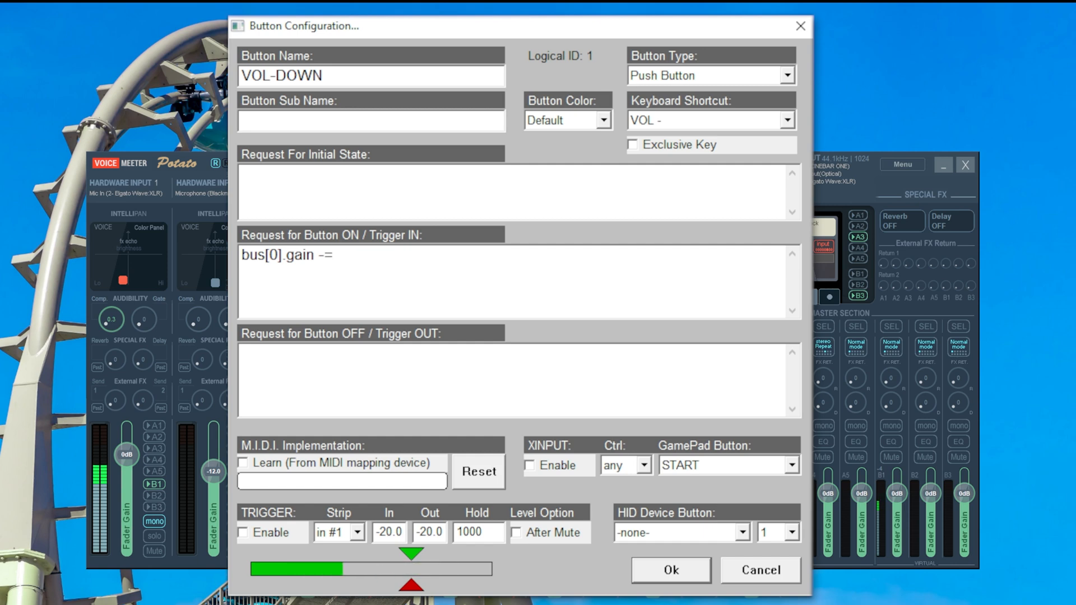
pyautogui.click(670, 570)
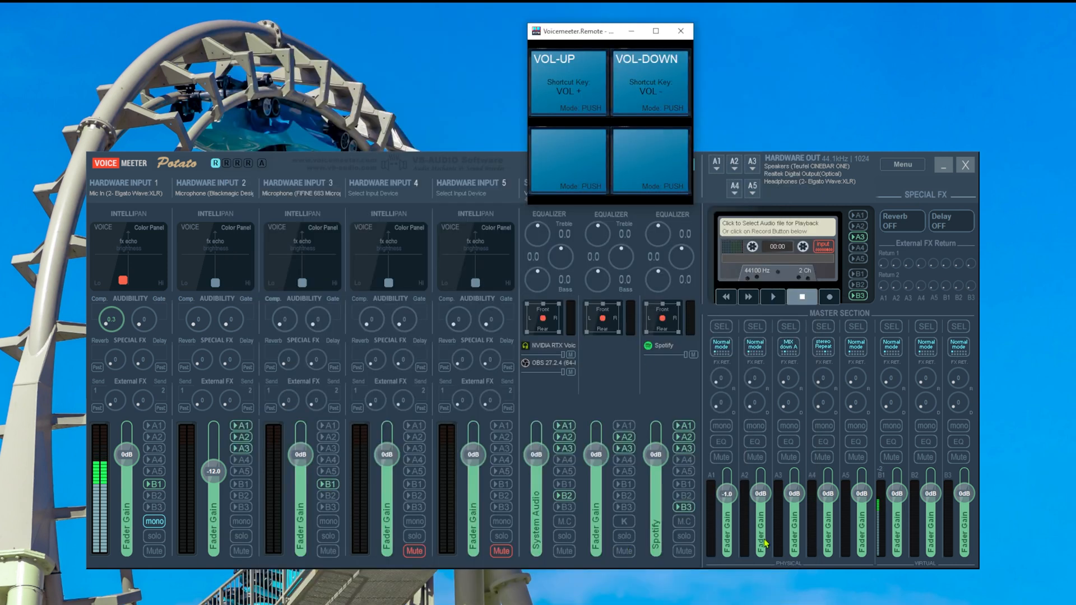
# Step: Bring output A1 back to 0 dB and reopen the VOL-DOWN button's settings
pyautogui.moveTo(726, 481); pyautogui.dragTo(725, 501)
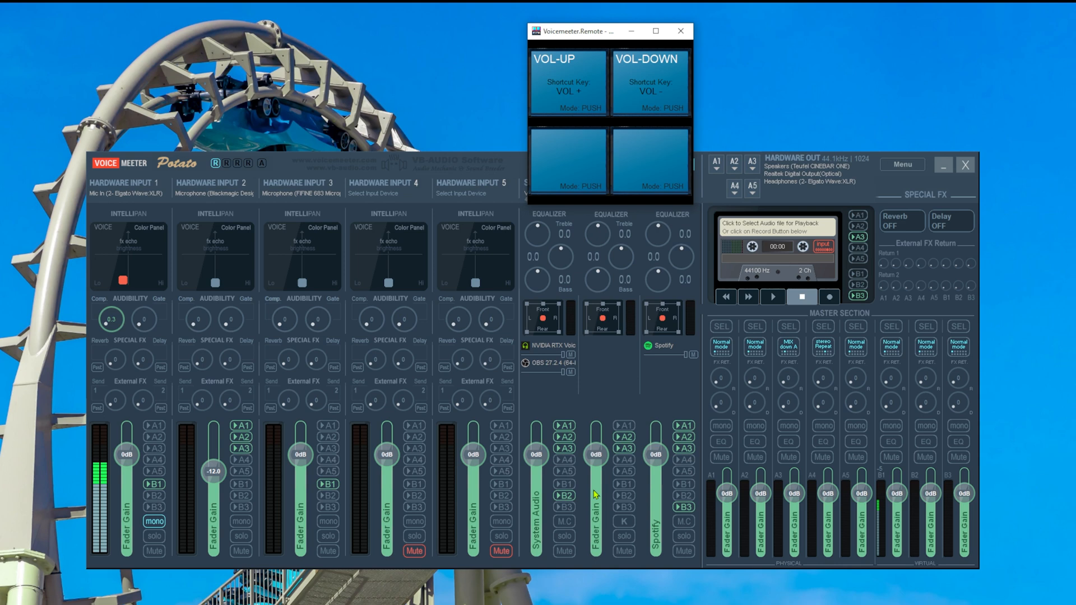
pyautogui.click(651, 79)
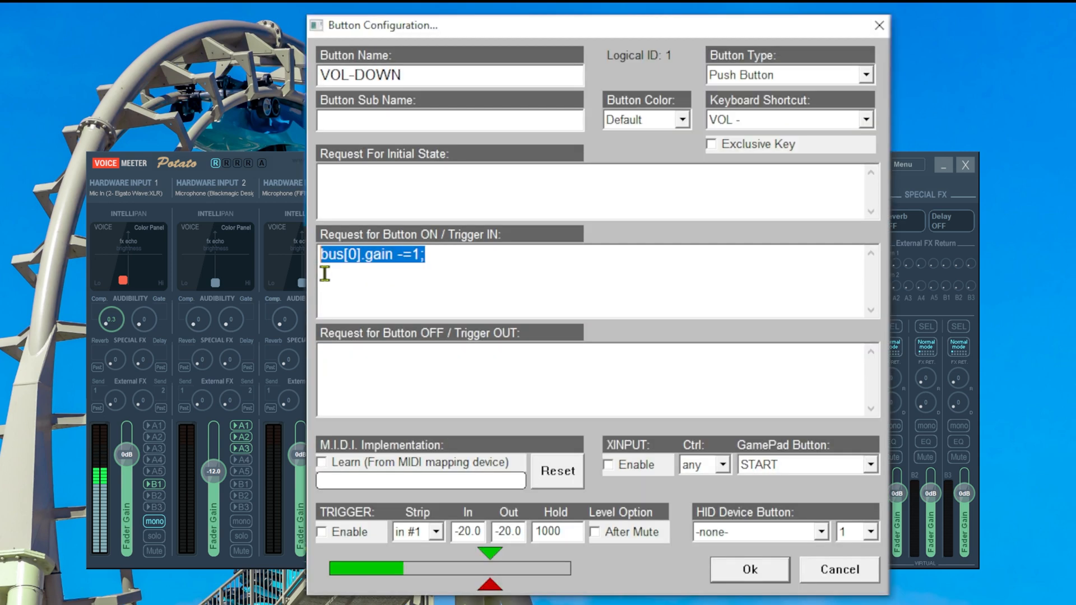
# Step: Add bus[1].gain -=1; so VOL-DOWN also lowers output A2
pyautogui.write('bus[1].gain -=1;')
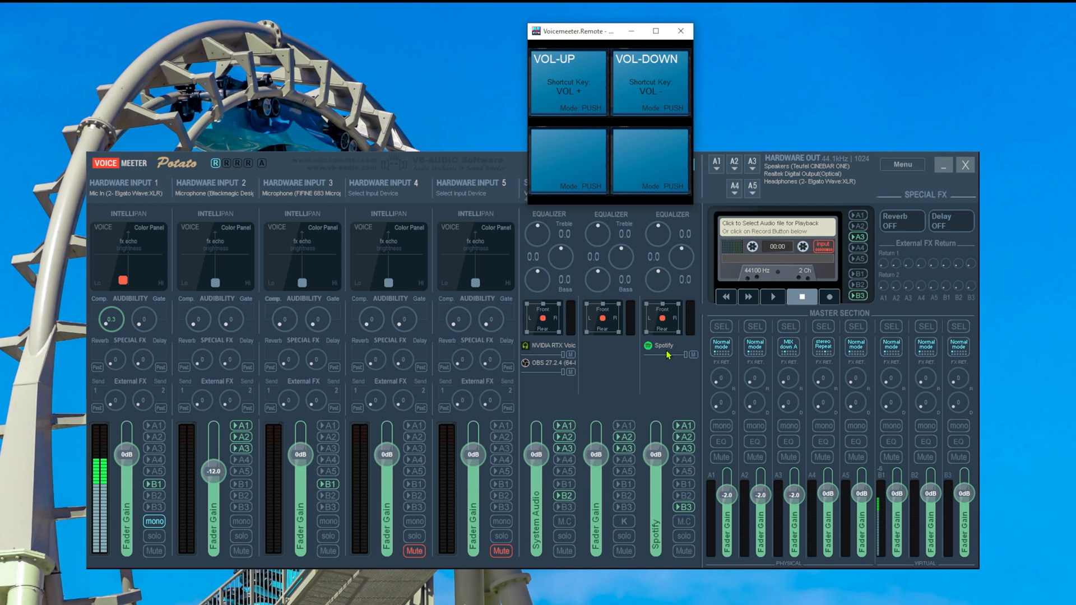
pyautogui.moveTo(597, 361)
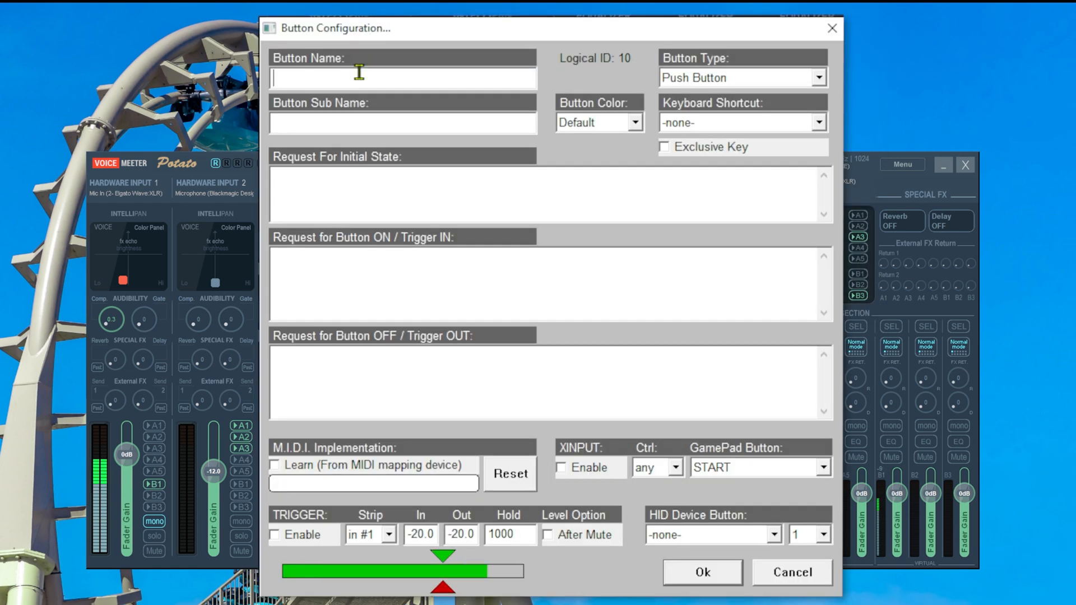
# Step: Name the button VOL MUTE, enter bus[0].mute +=1; as its request and select that line
pyautogui.write('VOL MUTE')
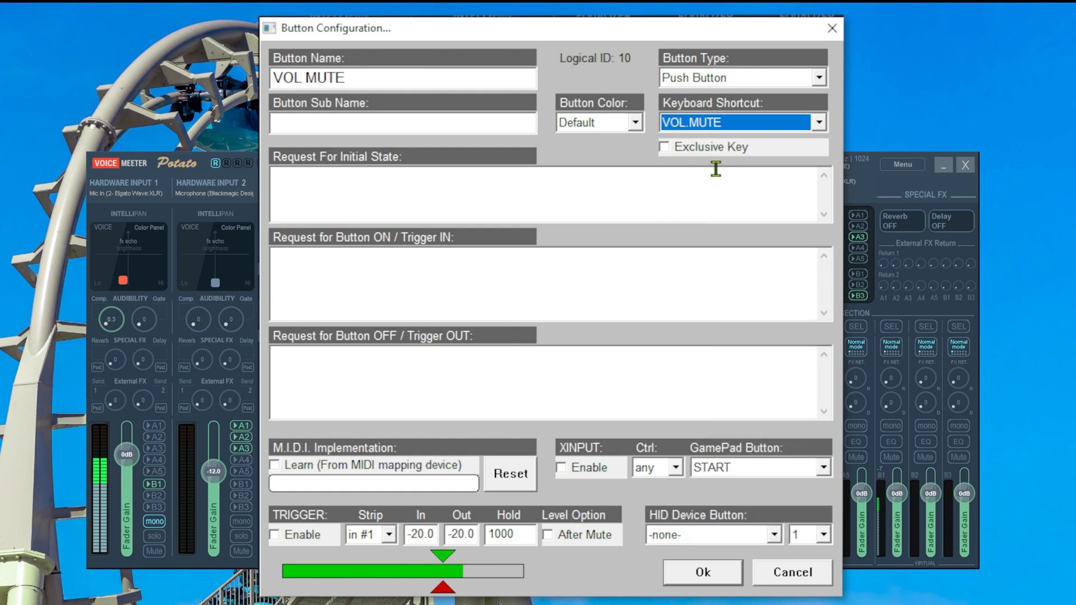
pyautogui.moveTo(395, 282)
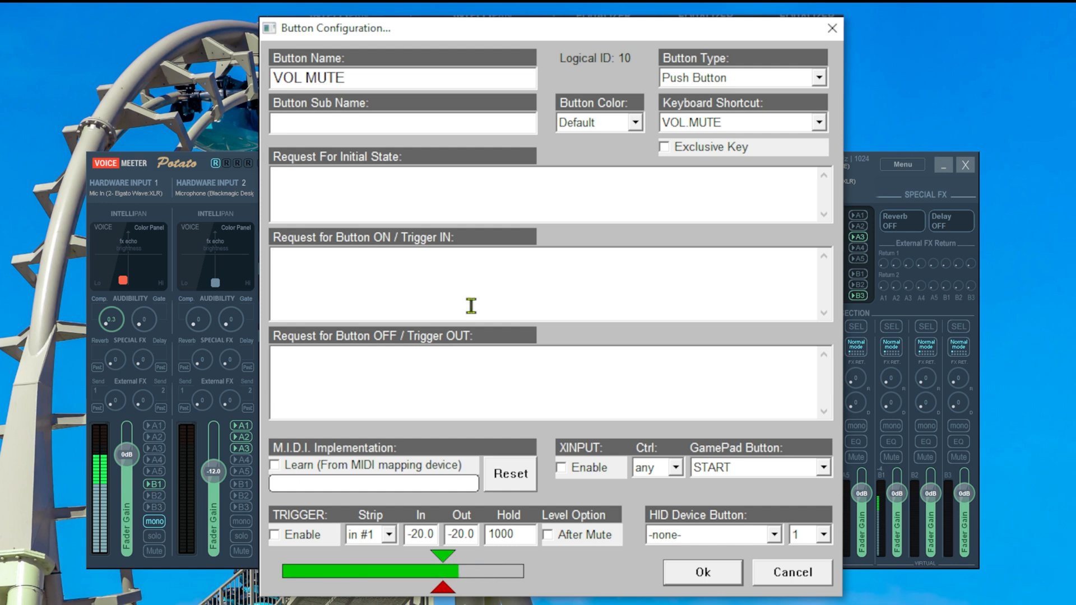
pyautogui.write('bus[')
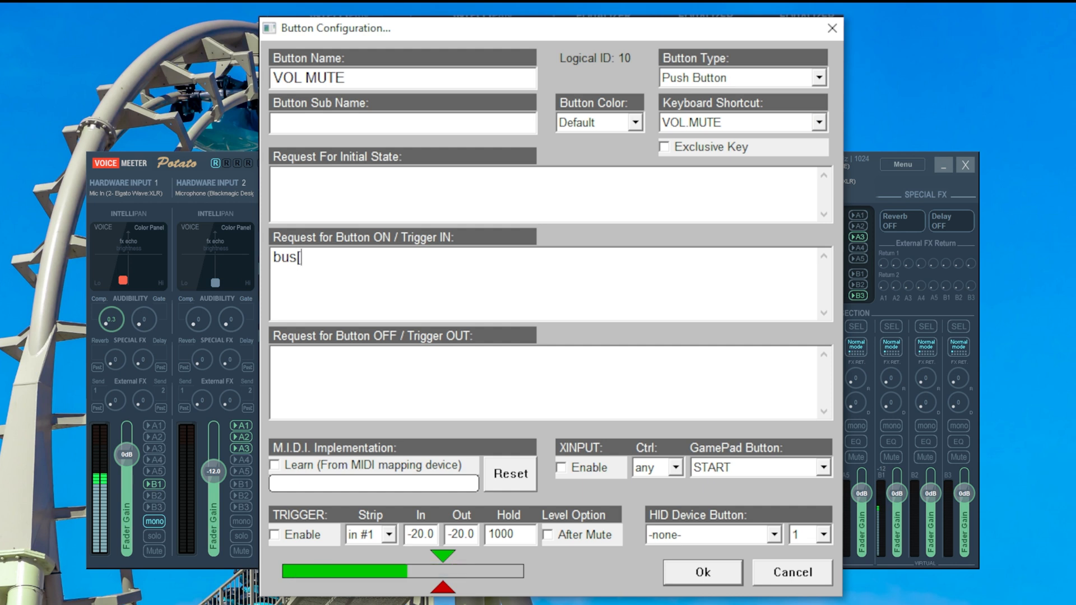
pyautogui.write('0]')
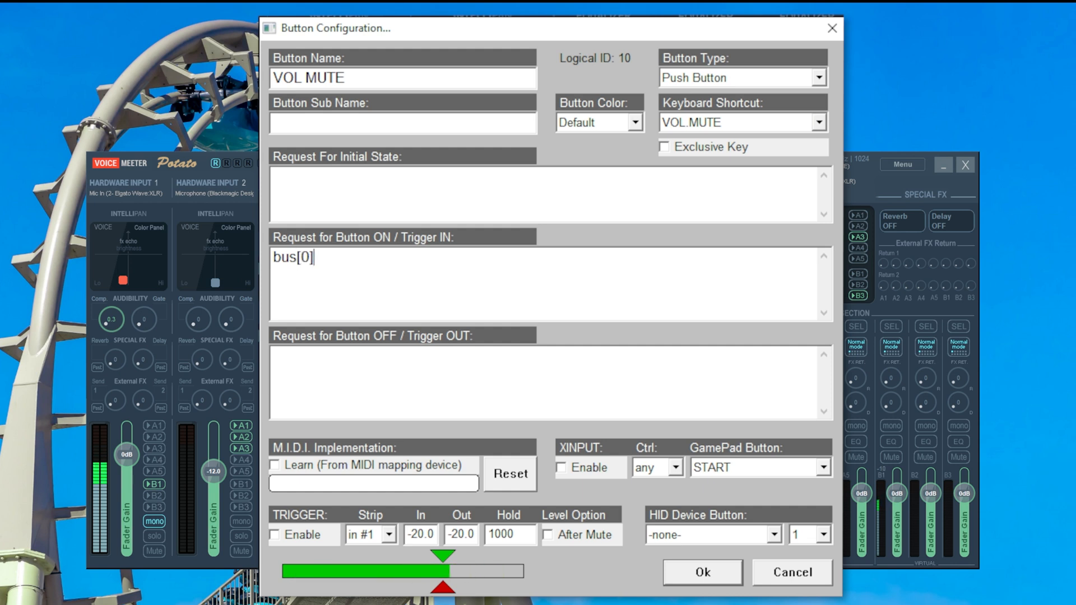
pyautogui.write('.mute +')
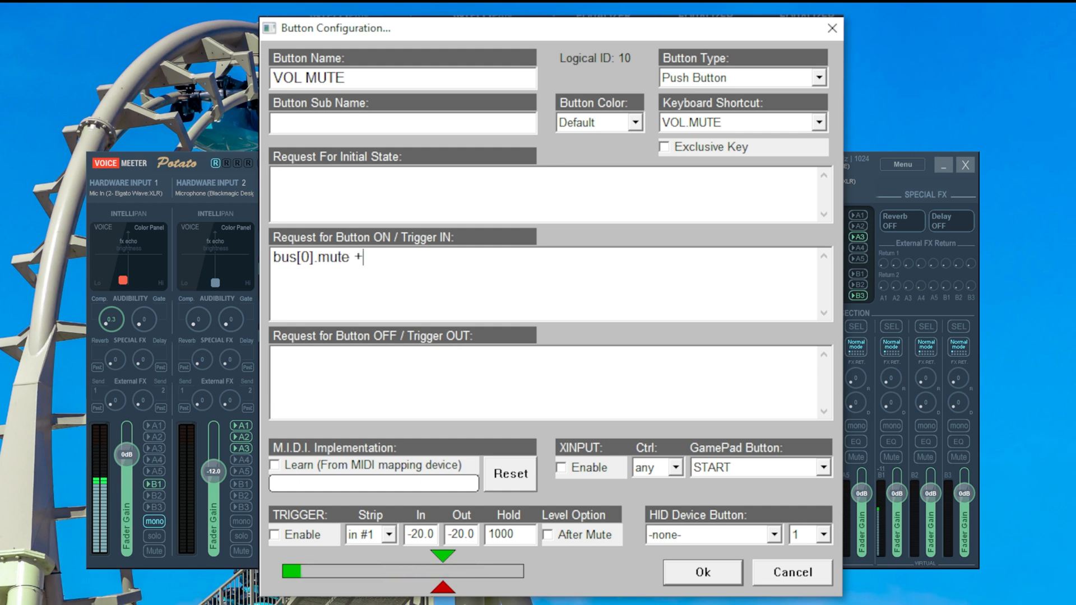
pyautogui.write('=1')
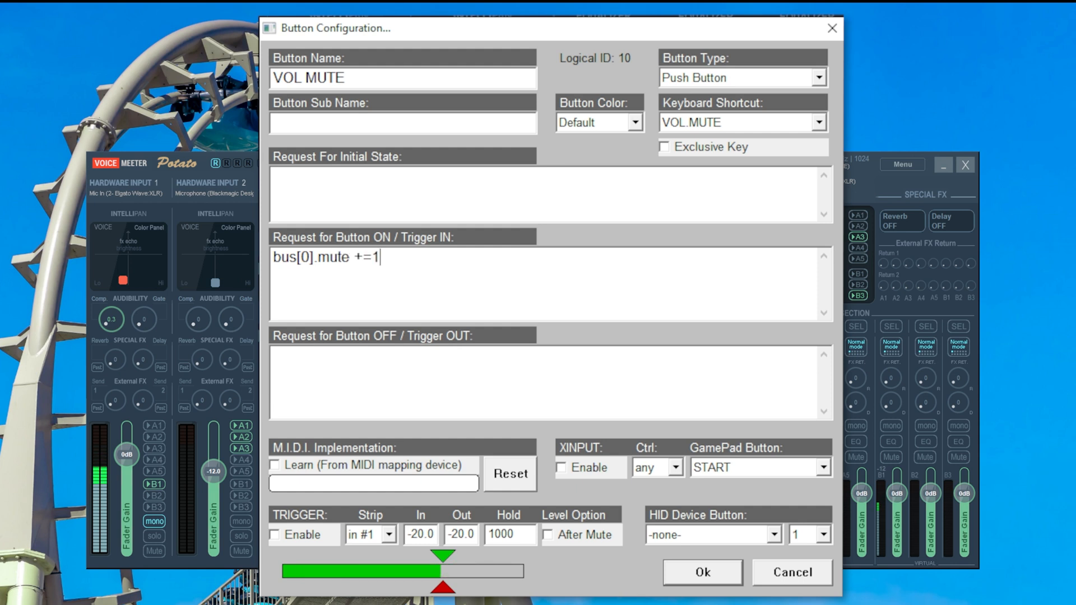
pyautogui.write(';')
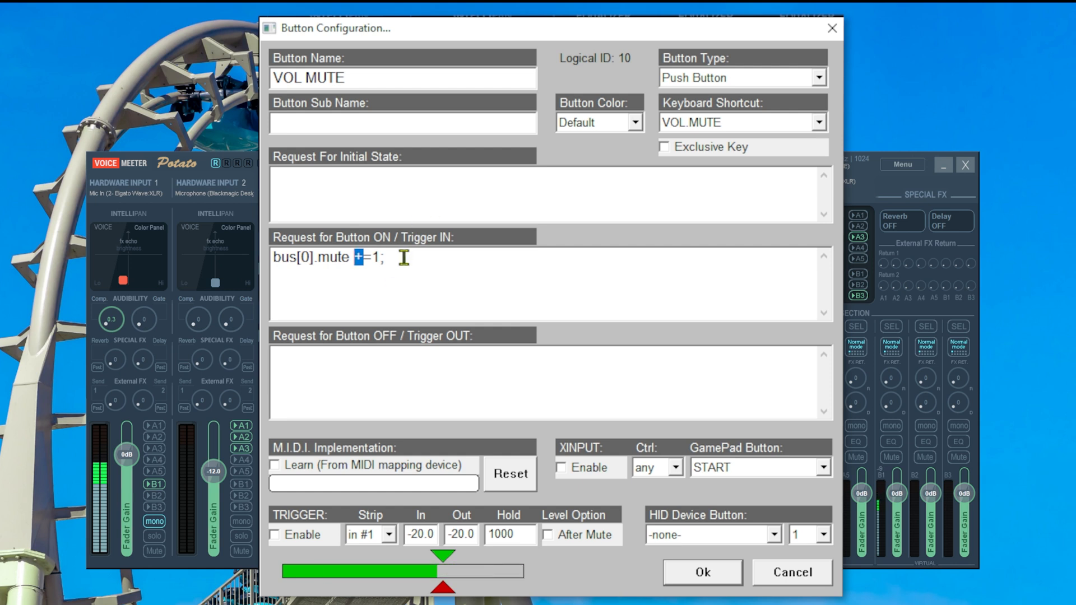
pyautogui.tripleClick(328, 258)
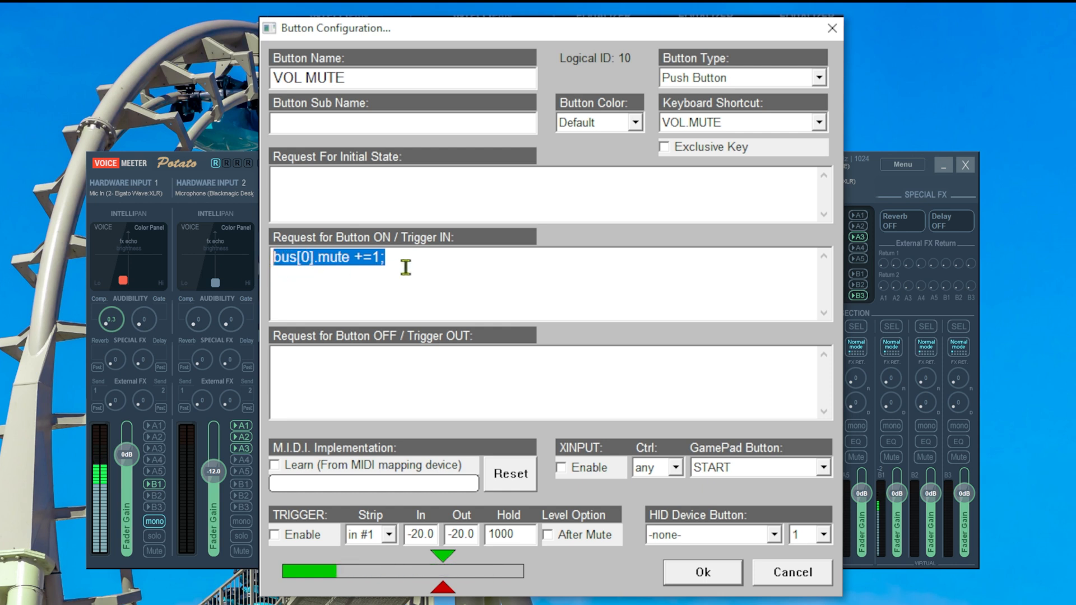